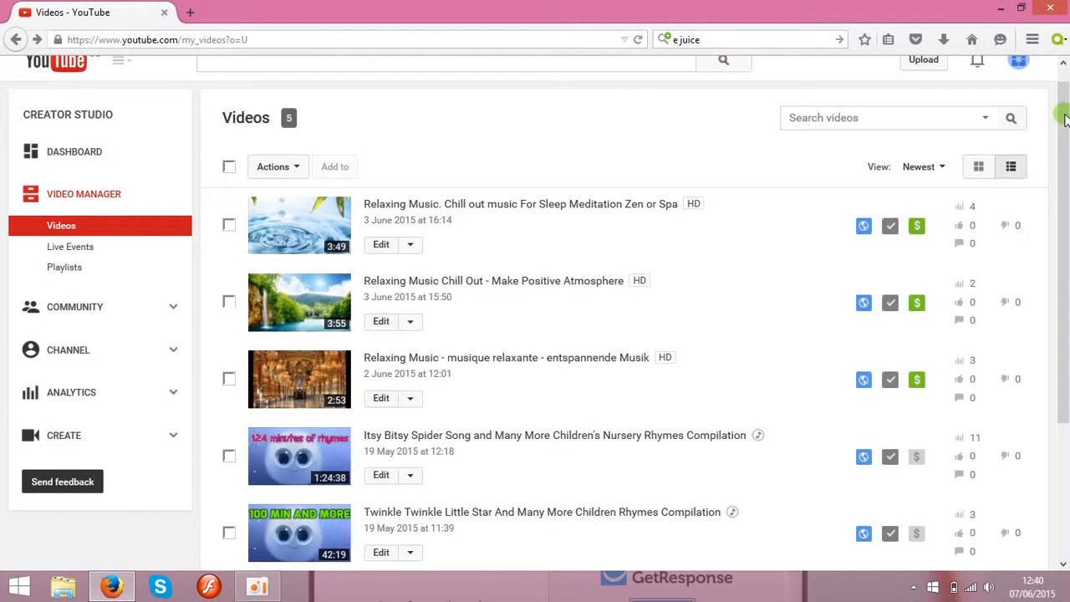
{"action": "mouse_move", "coordinate": [460, 235]}
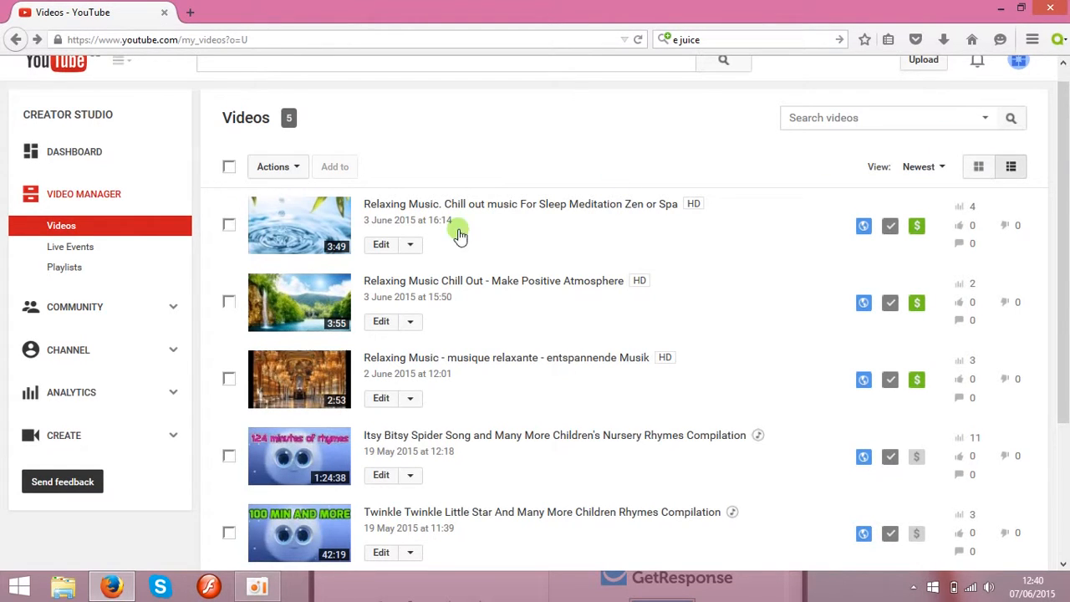
{"action": "mouse_move", "coordinate": [281, 280]}
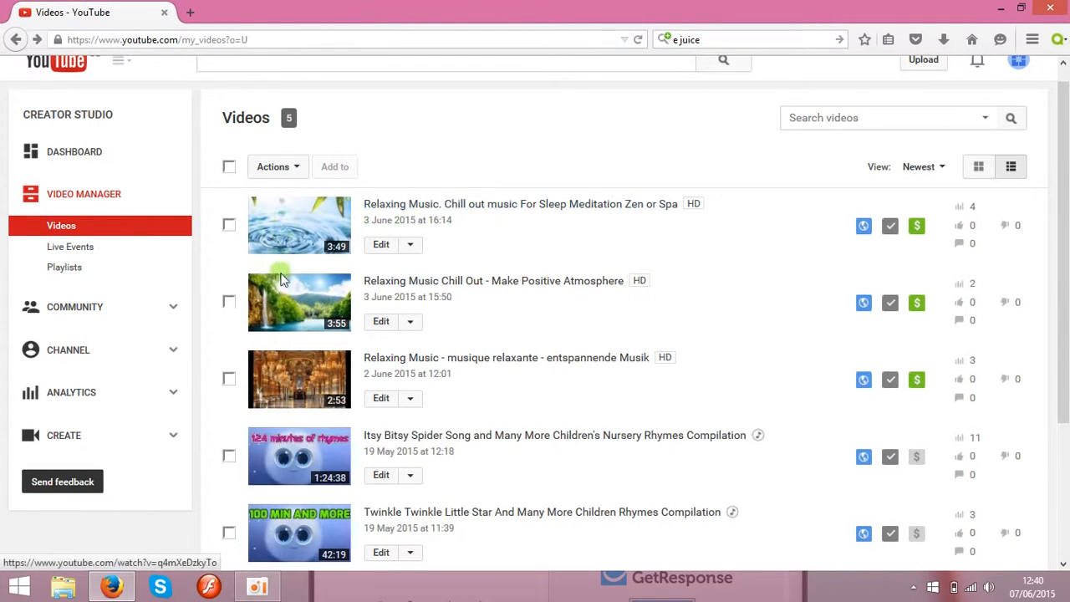
{"action": "mouse_move", "coordinate": [298, 230]}
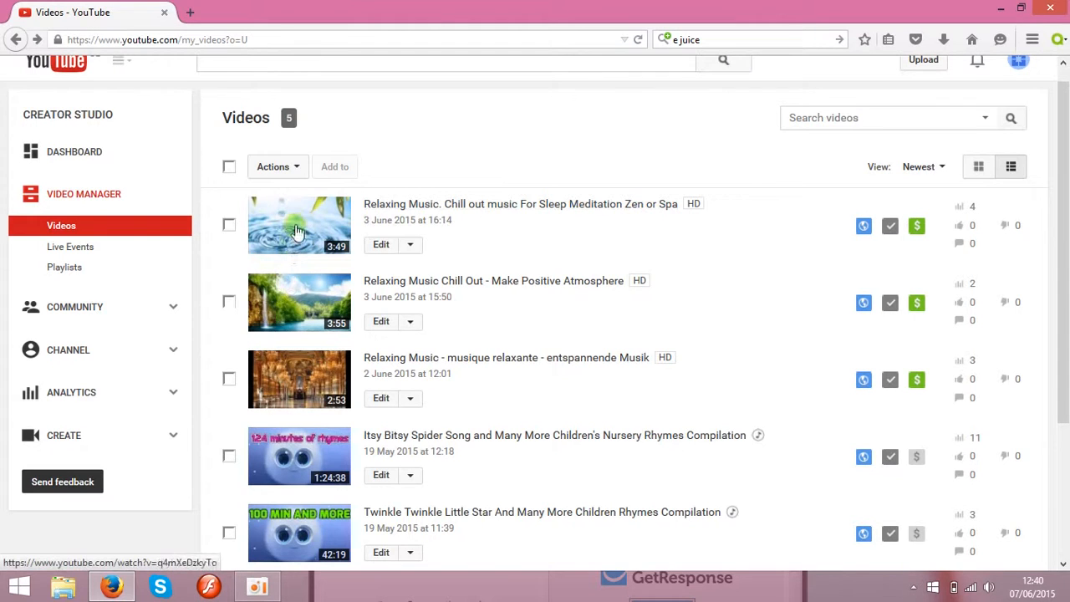
{"action": "mouse_move", "coordinate": [532, 160]}
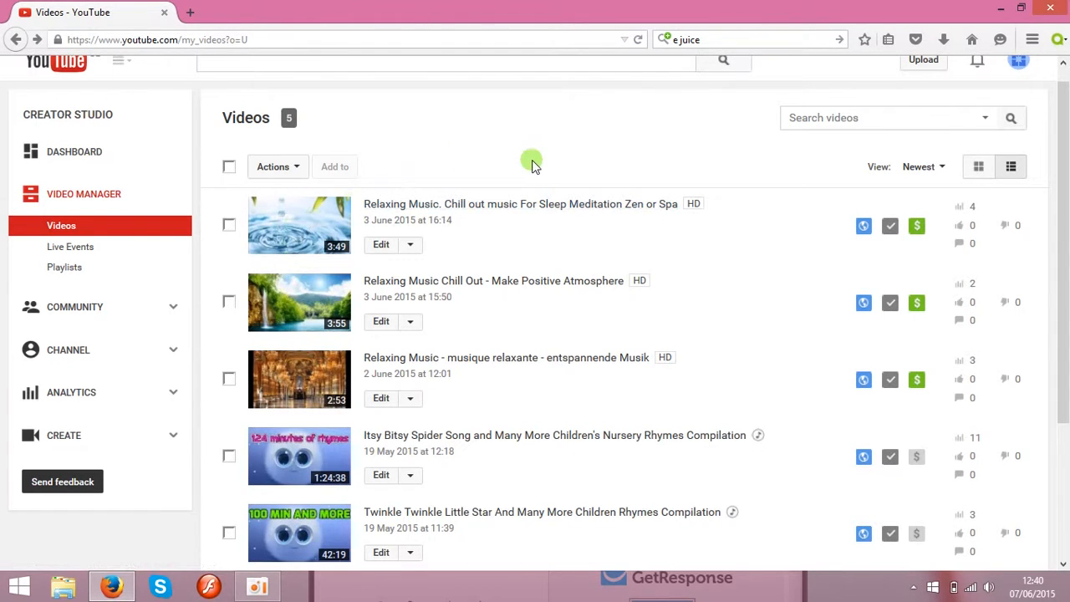
{"action": "mouse_move", "coordinate": [924, 61]}
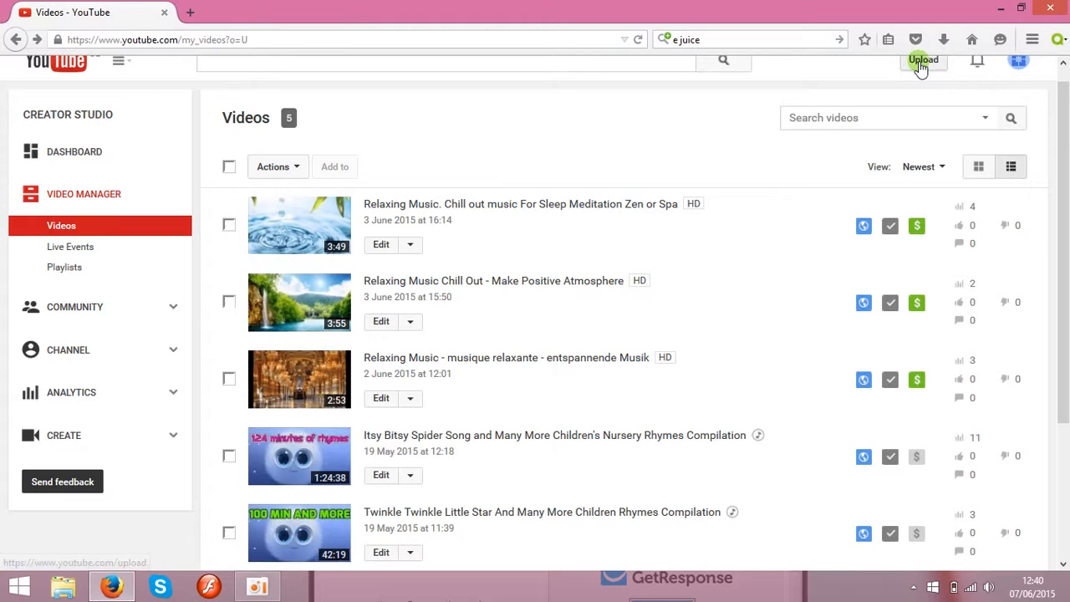
{"action": "mouse_move", "coordinate": [499, 197]}
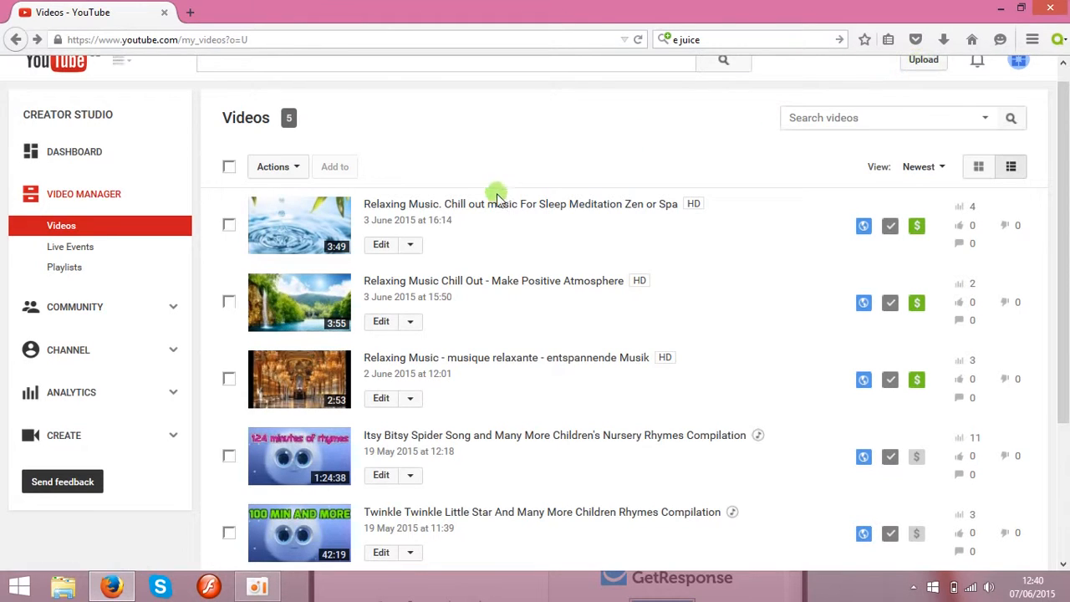
{"action": "mouse_move", "coordinate": [455, 349]}
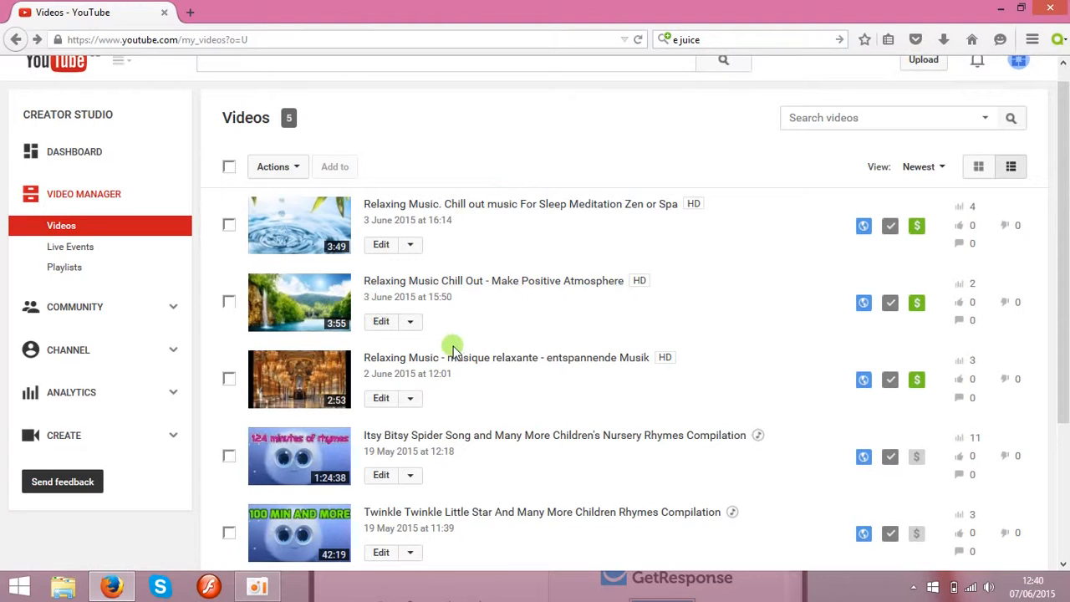
{"action": "mouse_move", "coordinate": [916, 224]}
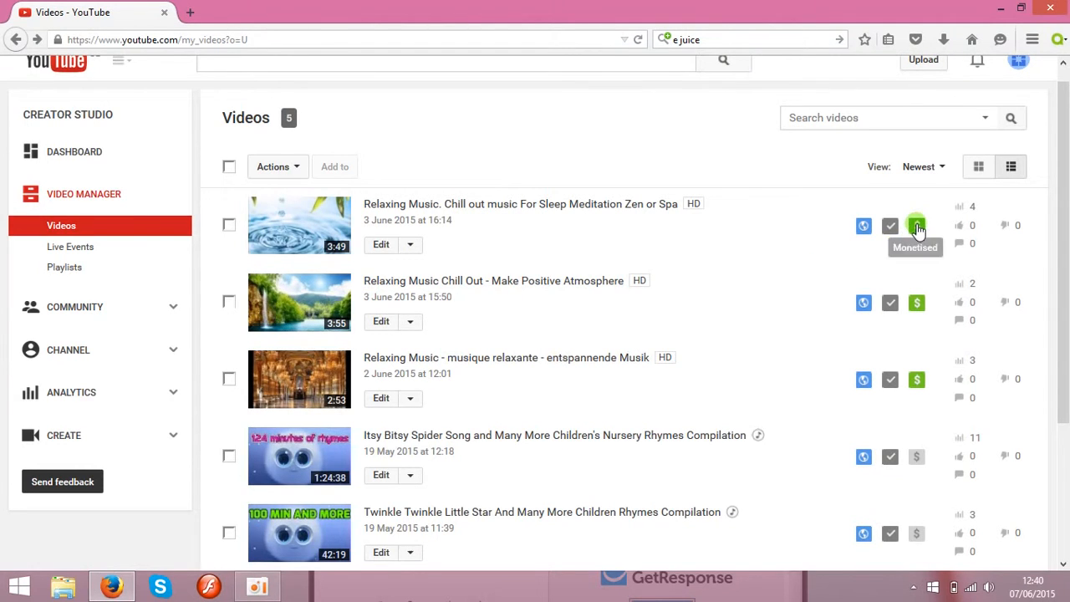
{"action": "mouse_move", "coordinate": [917, 378]}
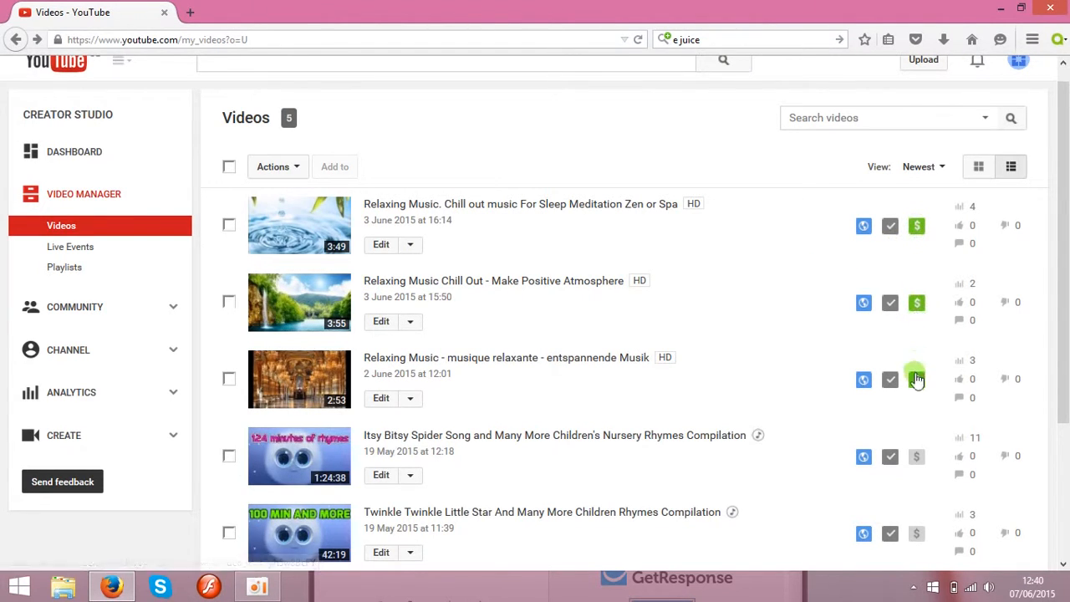
{"action": "mouse_move", "coordinate": [916, 224]}
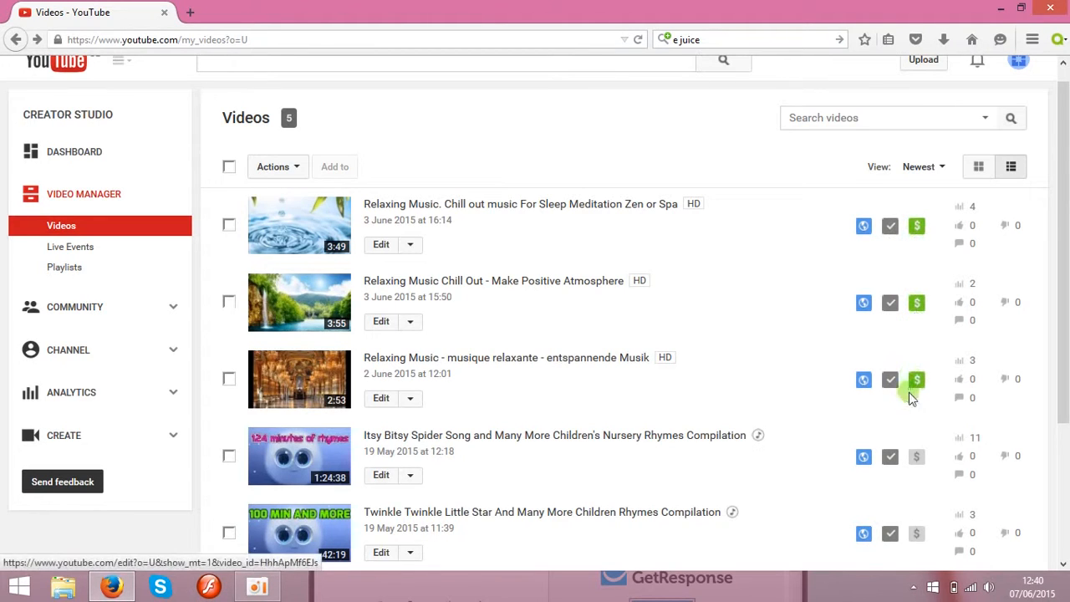
{"action": "mouse_move", "coordinate": [856, 477]}
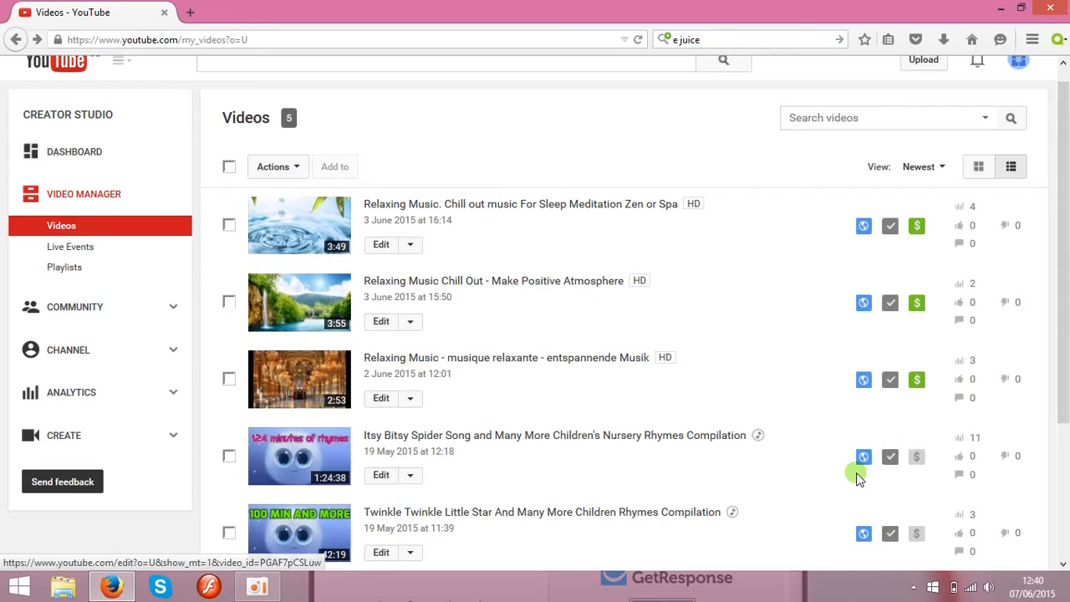
{"action": "mouse_move", "coordinate": [209, 468]}
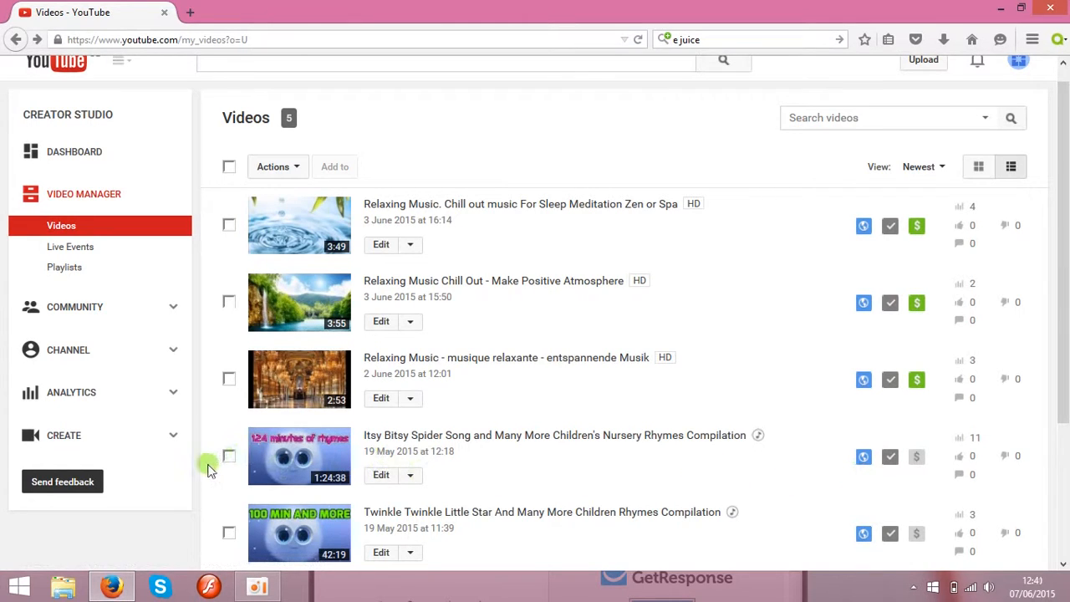
{"action": "mouse_move", "coordinate": [199, 472]}
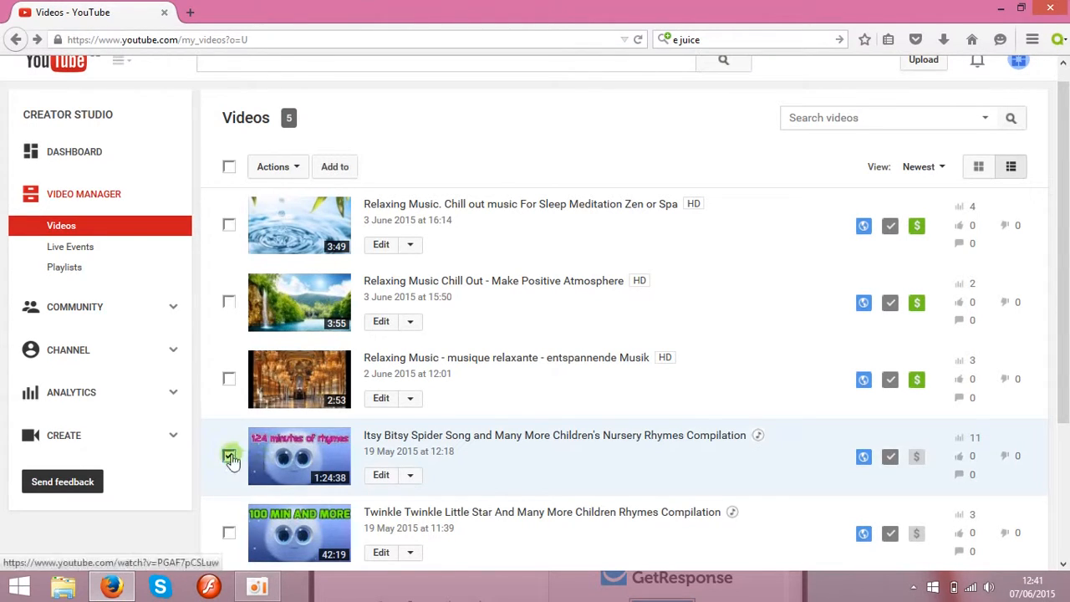
Step: Monetise the selected Itsy Bitsy Spider compilation with Overlay and Skippable video ads kept ticked
{"action": "left_click", "coordinate": [229, 457]}
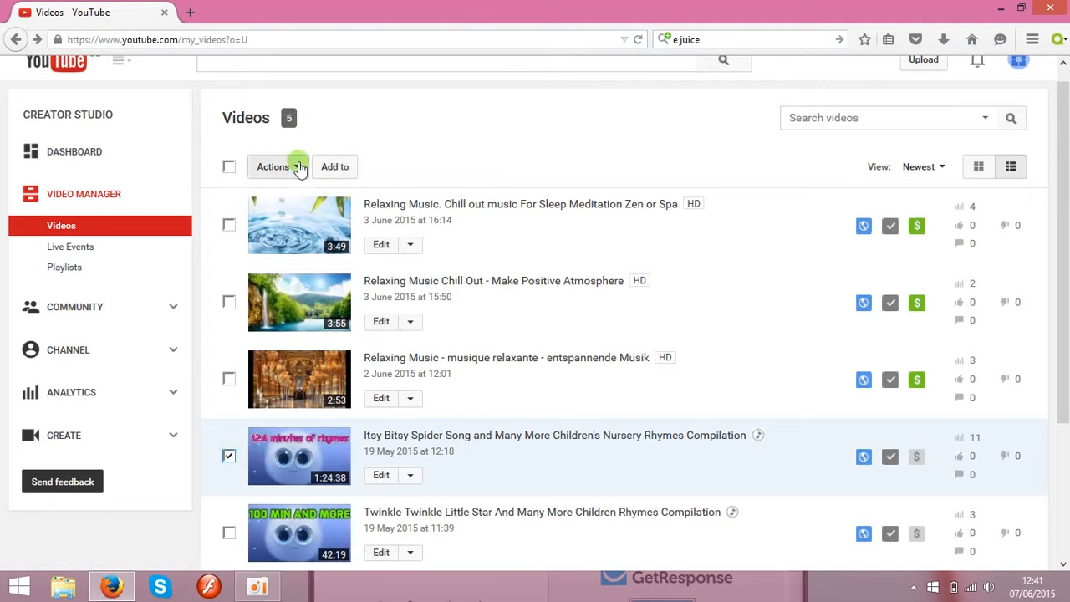
{"action": "left_click", "coordinate": [275, 167]}
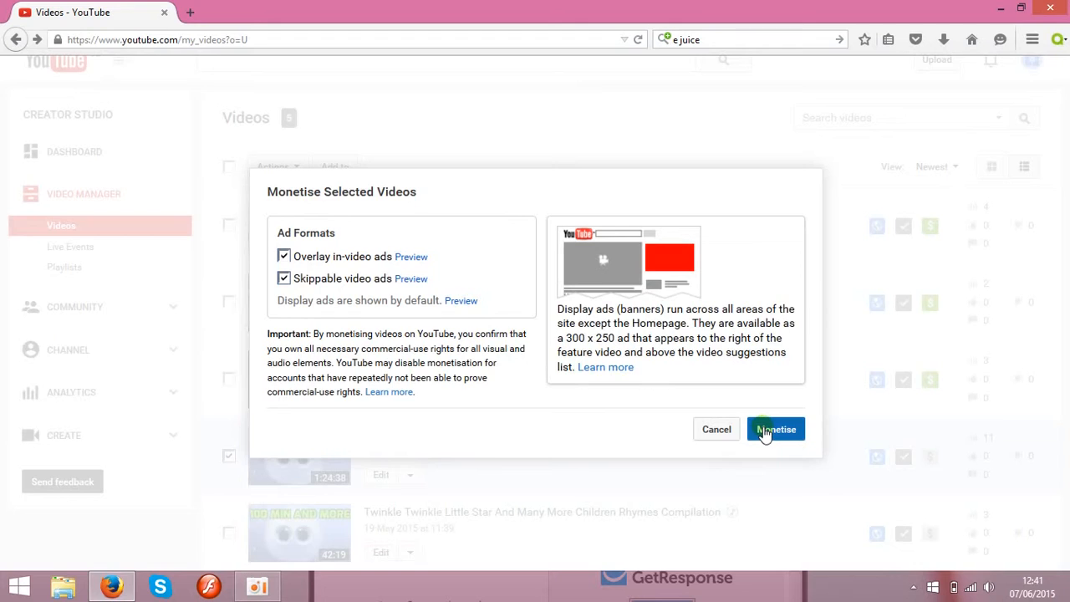
{"action": "left_click", "coordinate": [776, 428]}
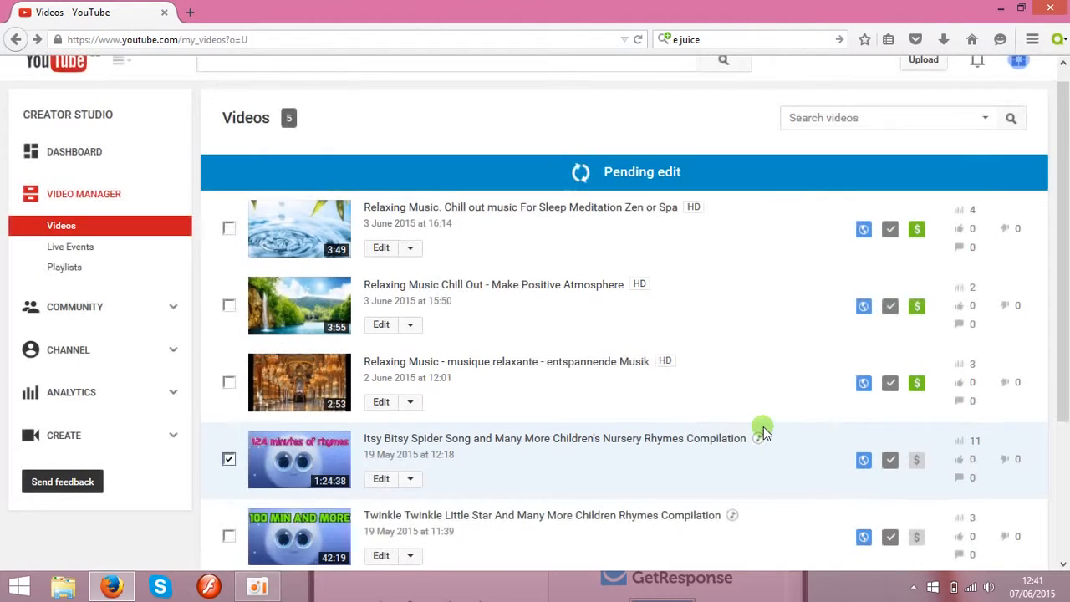
{"action": "mouse_move", "coordinate": [916, 460]}
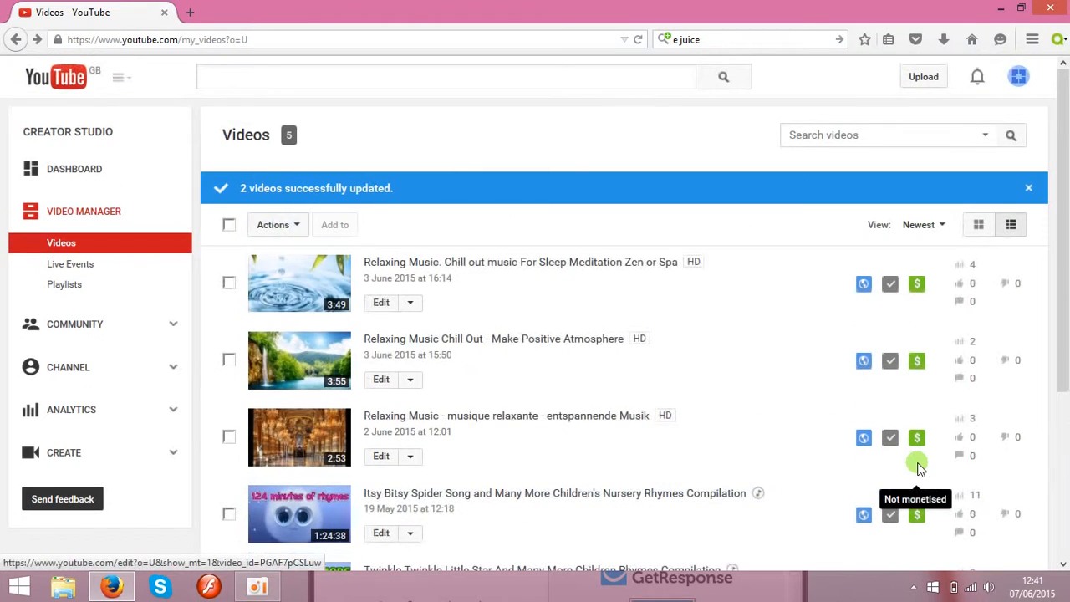
{"action": "scroll", "scroll_direction": "down", "scroll_amount": 3}
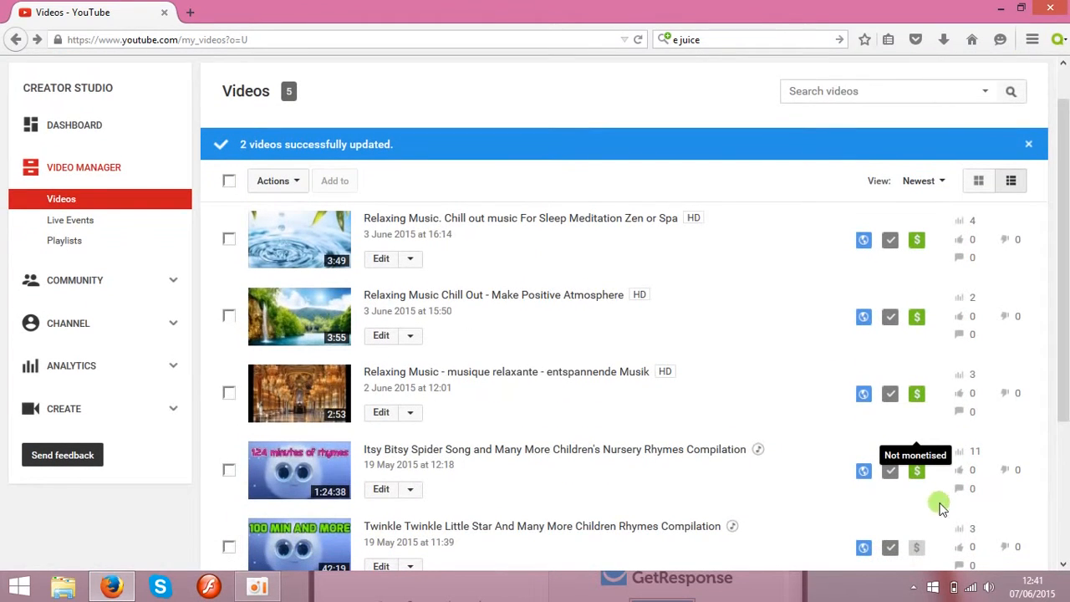
{"action": "mouse_move", "coordinate": [911, 488]}
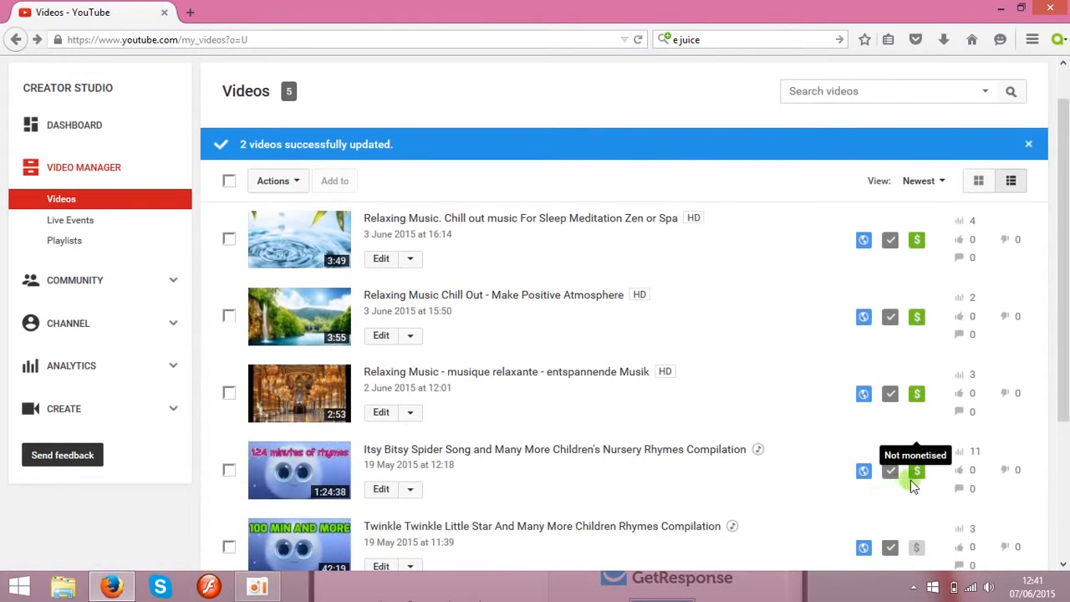
{"action": "mouse_move", "coordinate": [817, 410]}
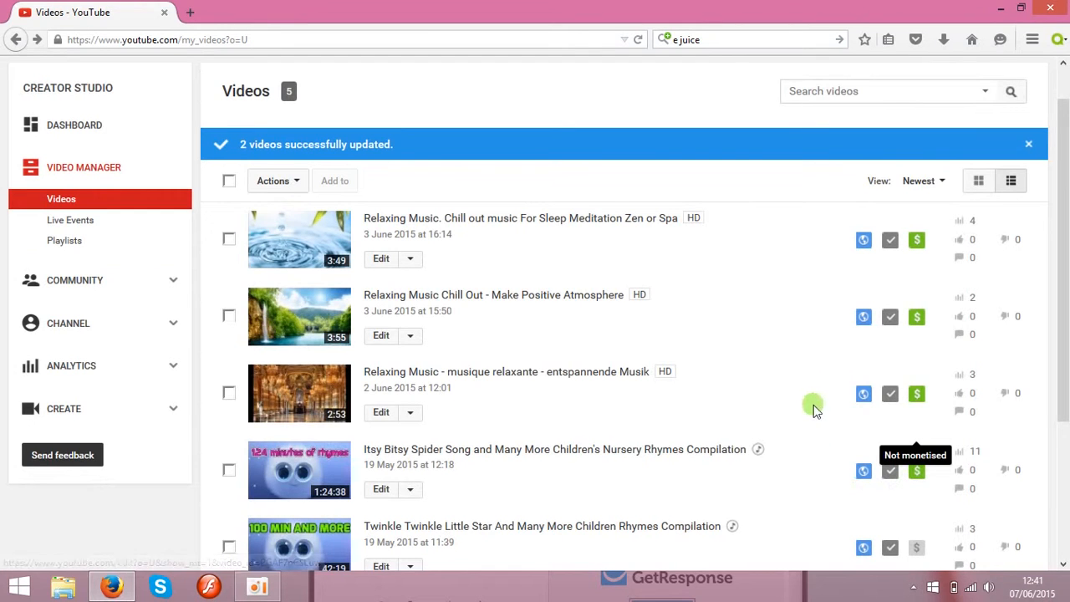
{"action": "mouse_move", "coordinate": [1045, 159]}
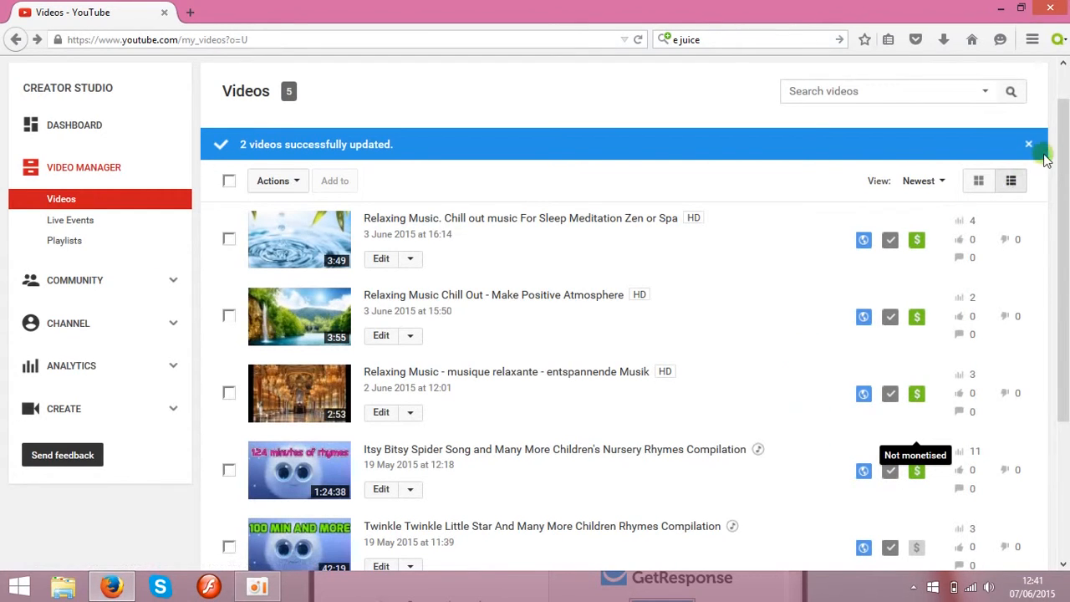
{"action": "scroll", "scroll_direction": "down", "scroll_amount": 3}
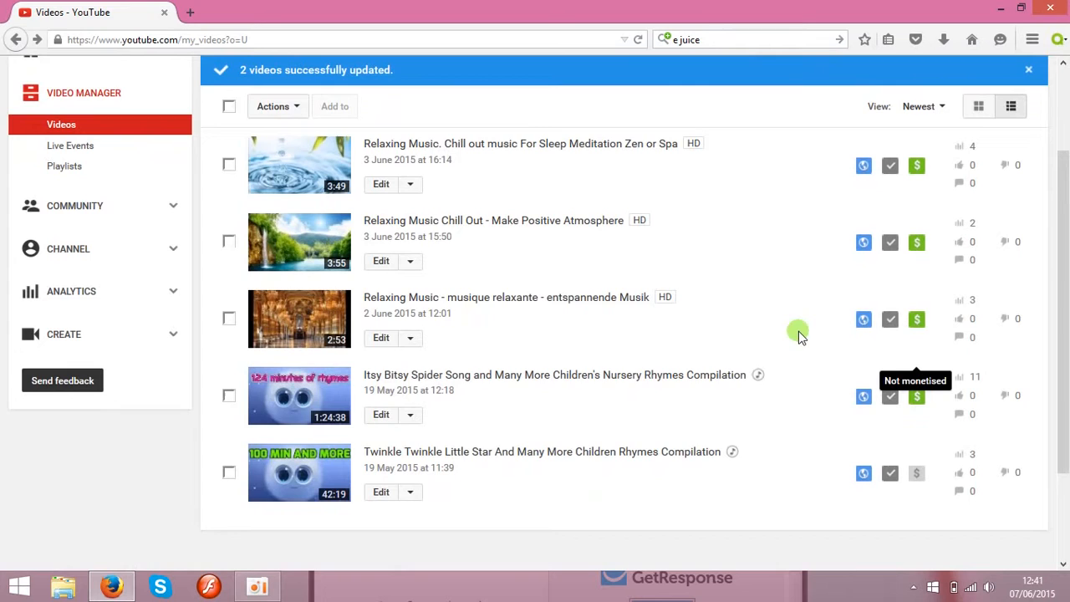
{"action": "mouse_move", "coordinate": [917, 397]}
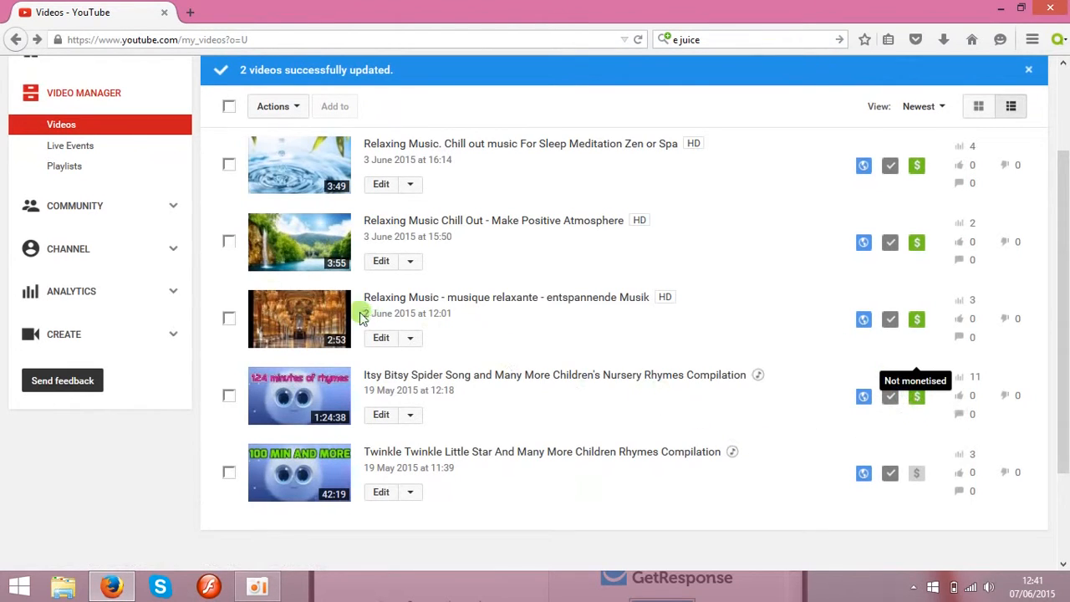
{"action": "mouse_move", "coordinate": [199, 254]}
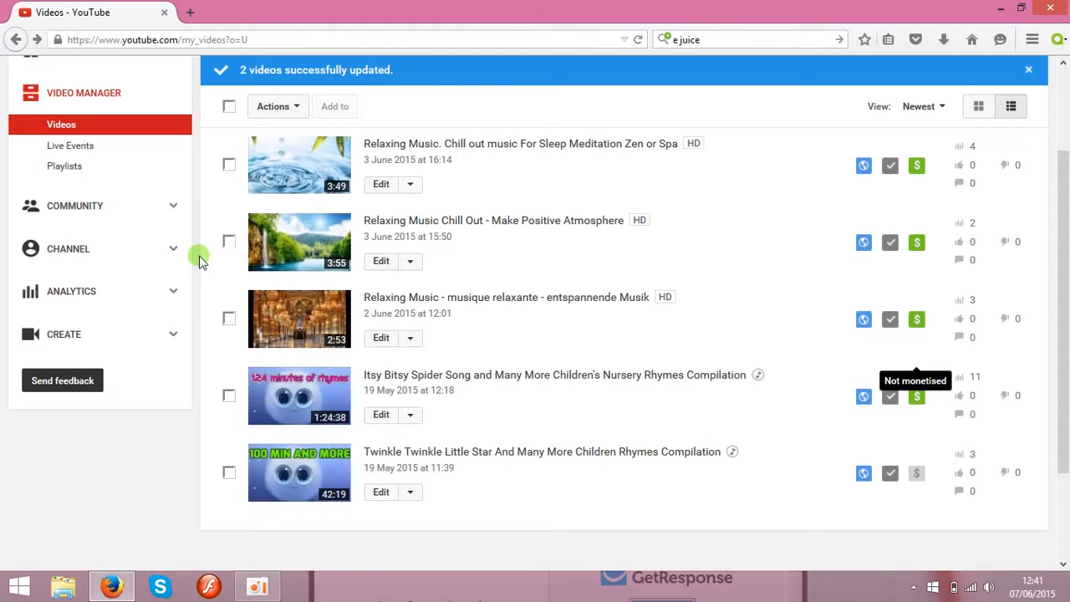
{"action": "mouse_move", "coordinate": [99, 249]}
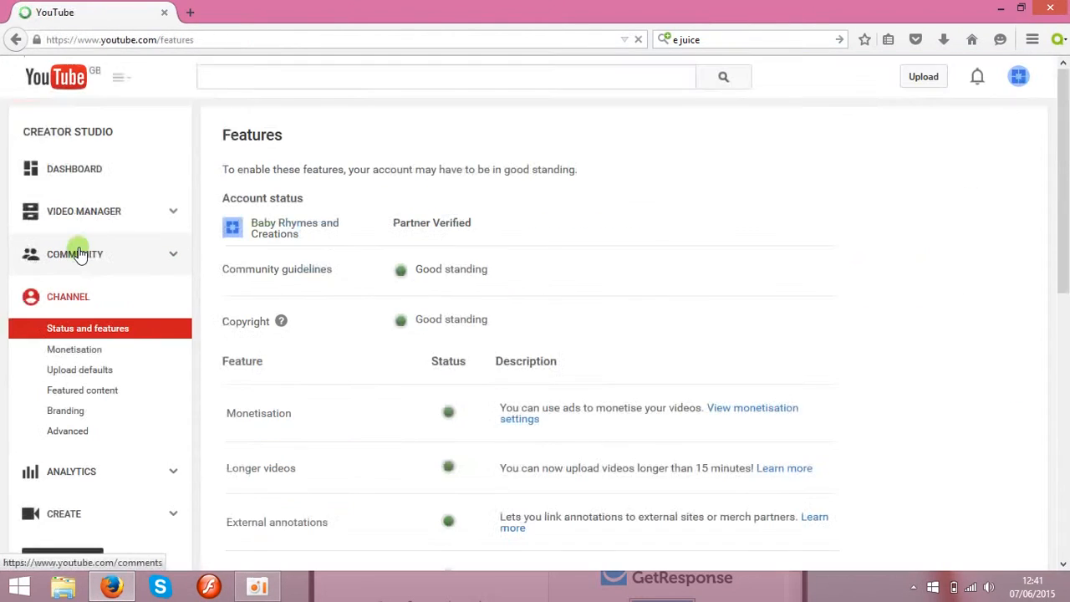
{"action": "mouse_move", "coordinate": [518, 418]}
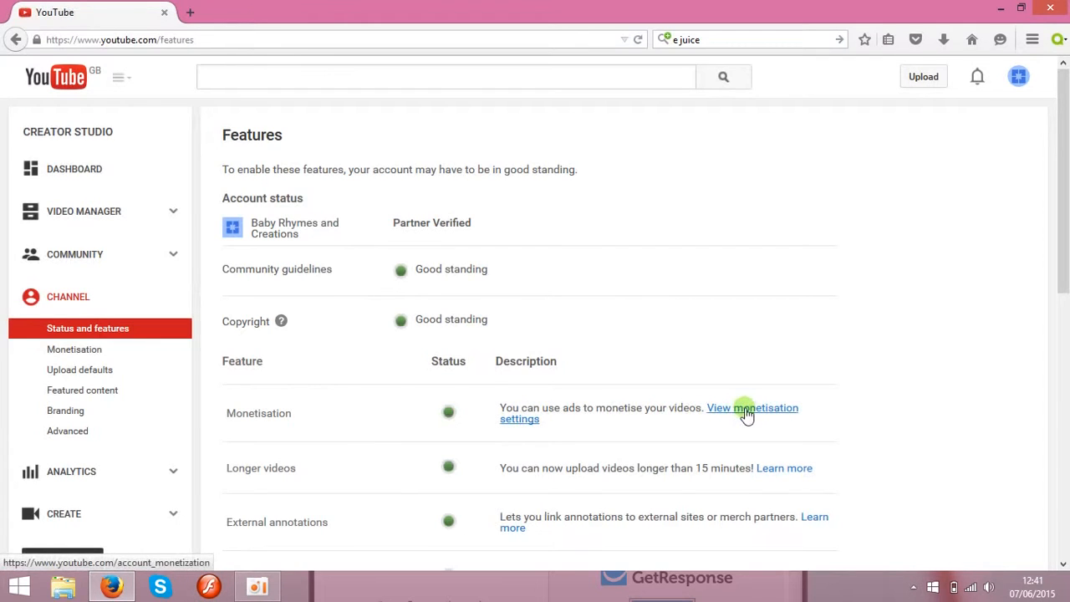
Step: From the channel's monetisation settings, start associating an AdSense account and continue with Next to AdSense
{"action": "left_click", "coordinate": [753, 408]}
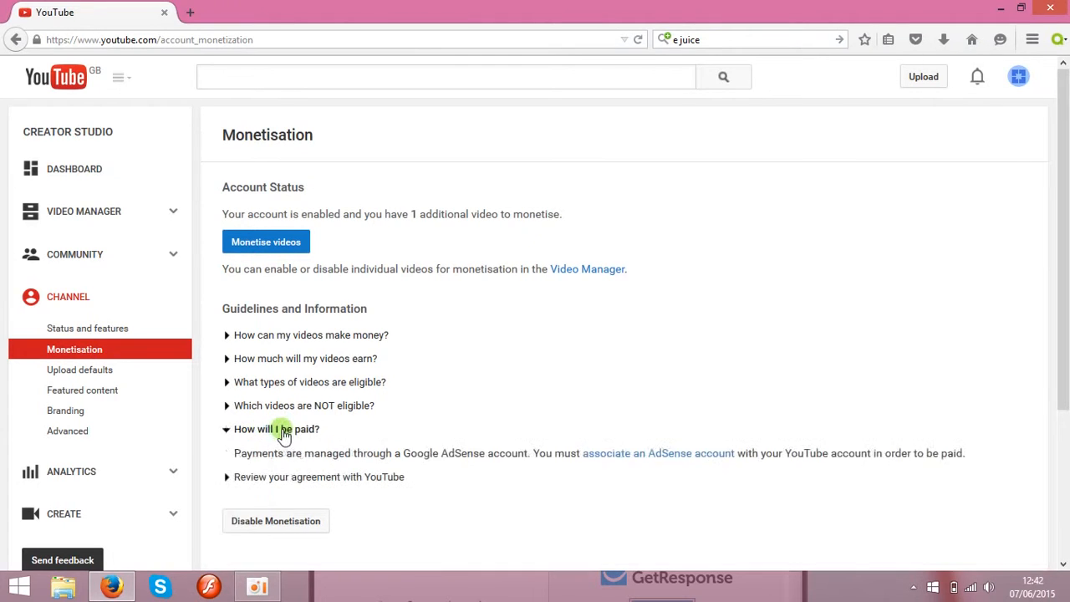
{"action": "mouse_move", "coordinate": [522, 468]}
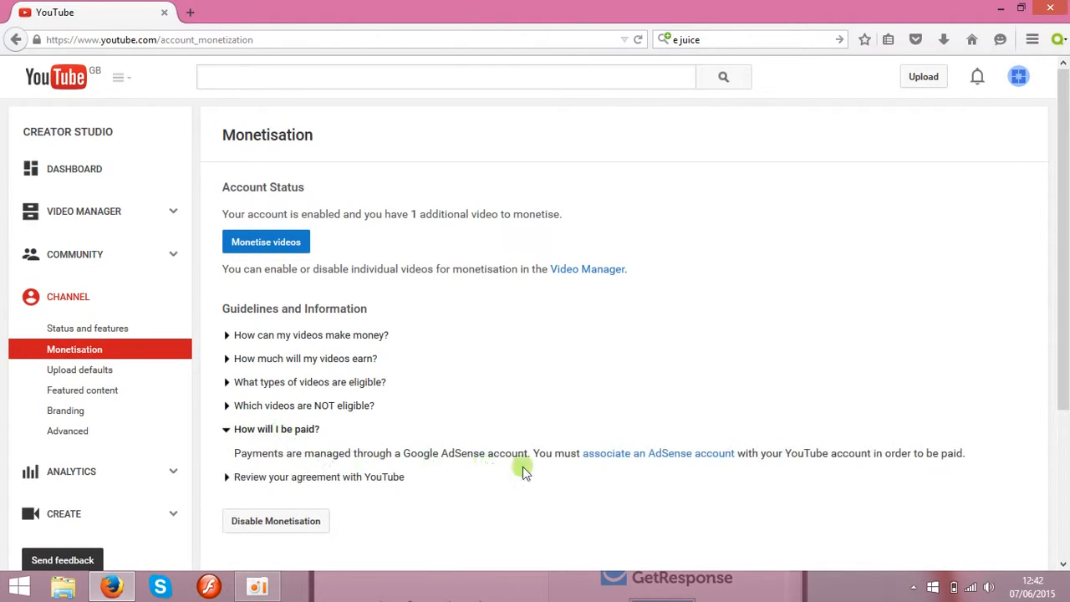
{"action": "mouse_move", "coordinate": [625, 458]}
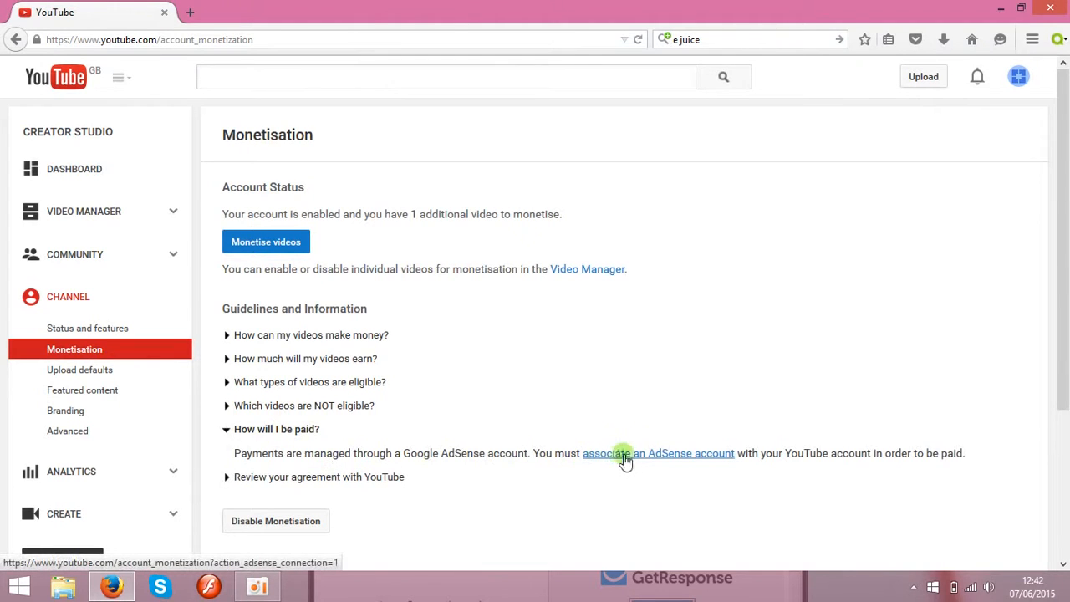
{"action": "left_click", "coordinate": [659, 451]}
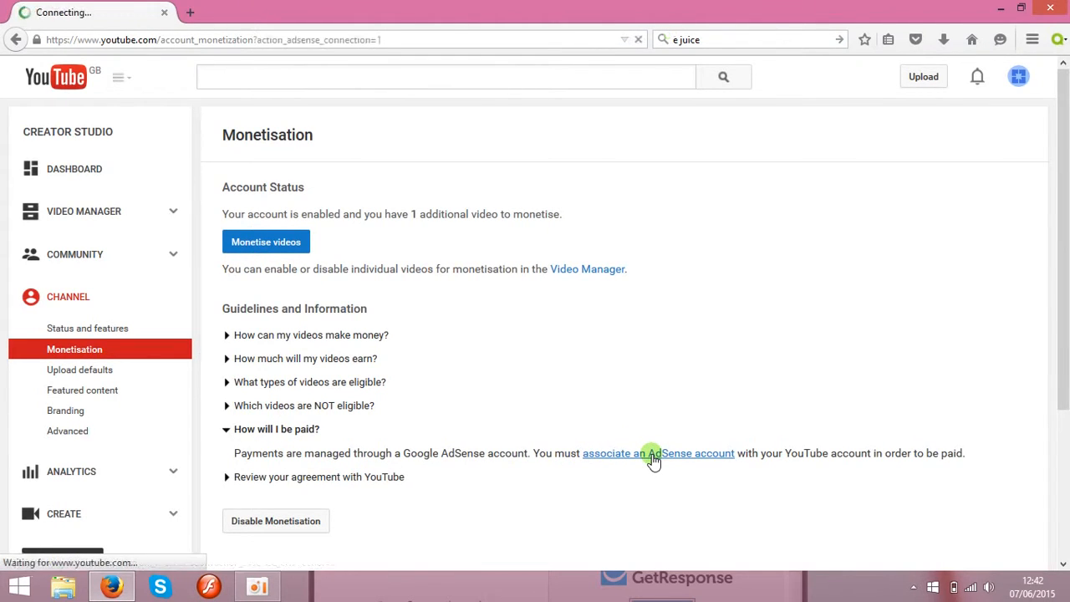
{"action": "left_click", "coordinate": [659, 453]}
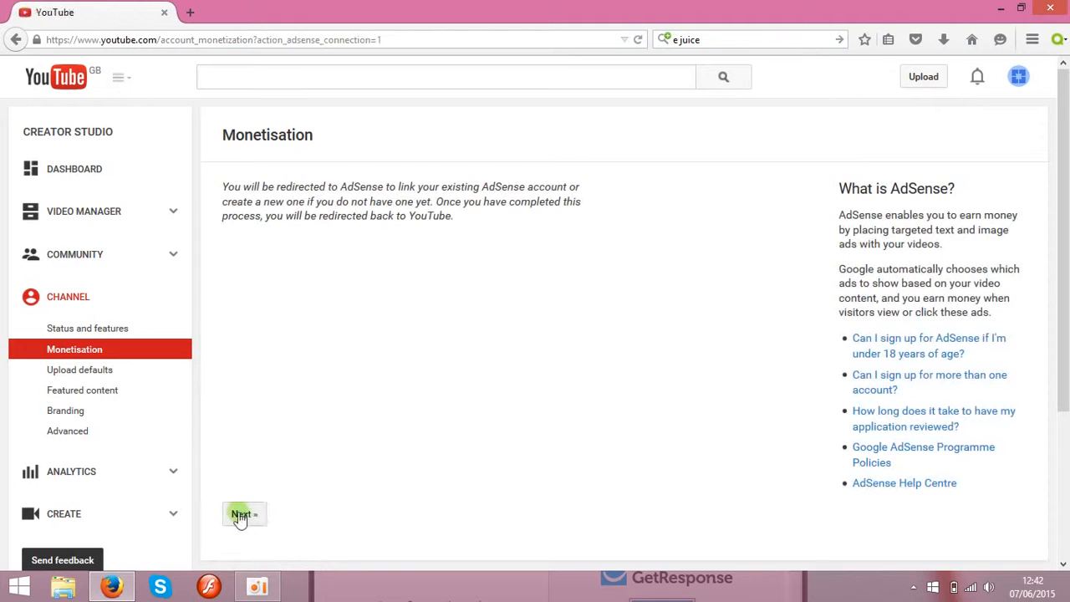
{"action": "left_click", "coordinate": [242, 513]}
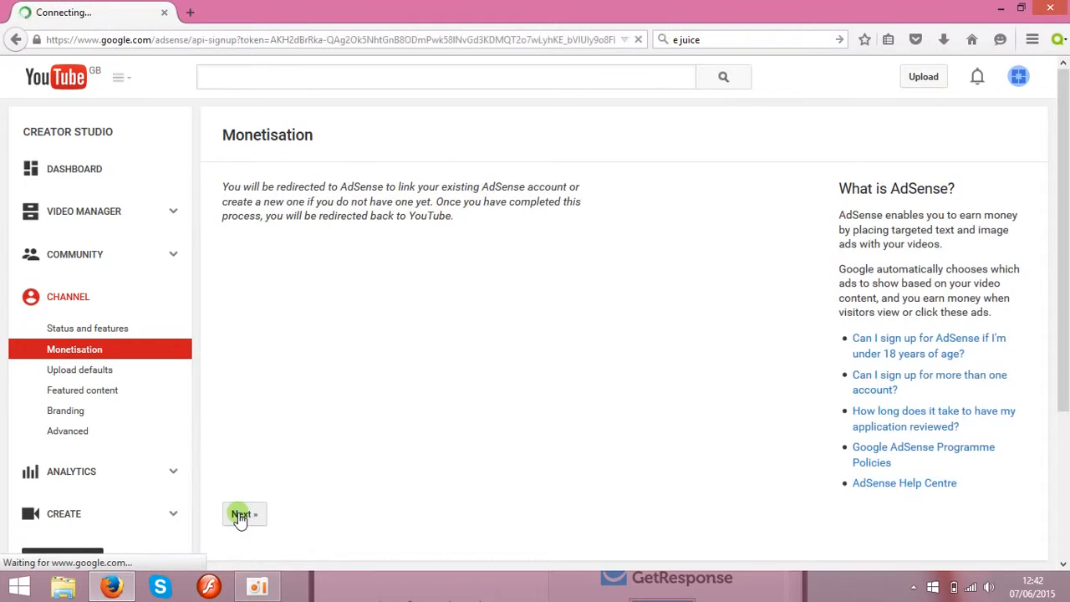
{"action": "left_click", "coordinate": [245, 513]}
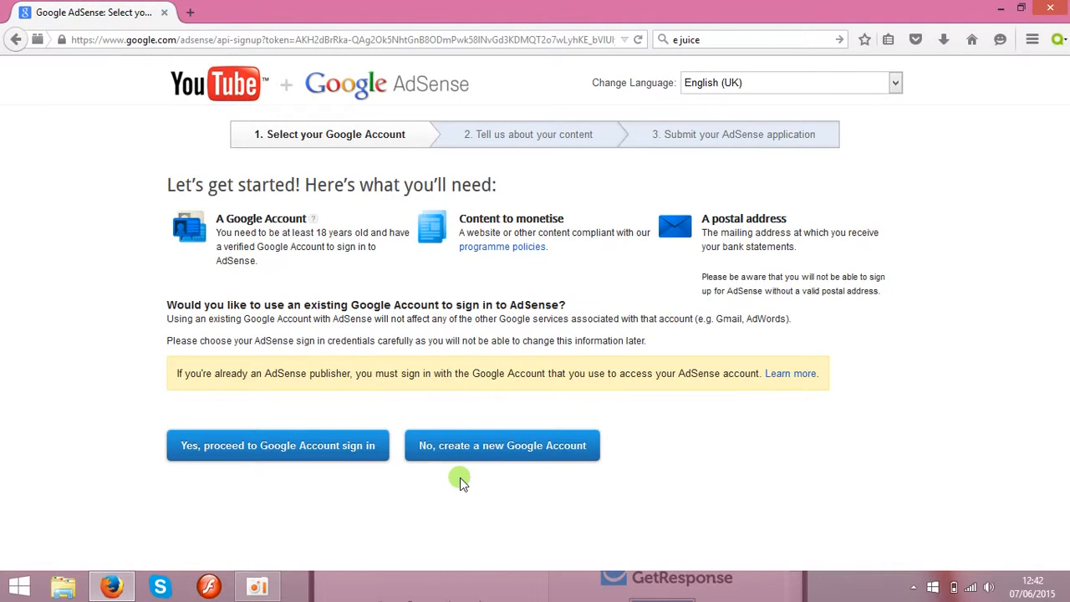
{"action": "mouse_move", "coordinate": [333, 498]}
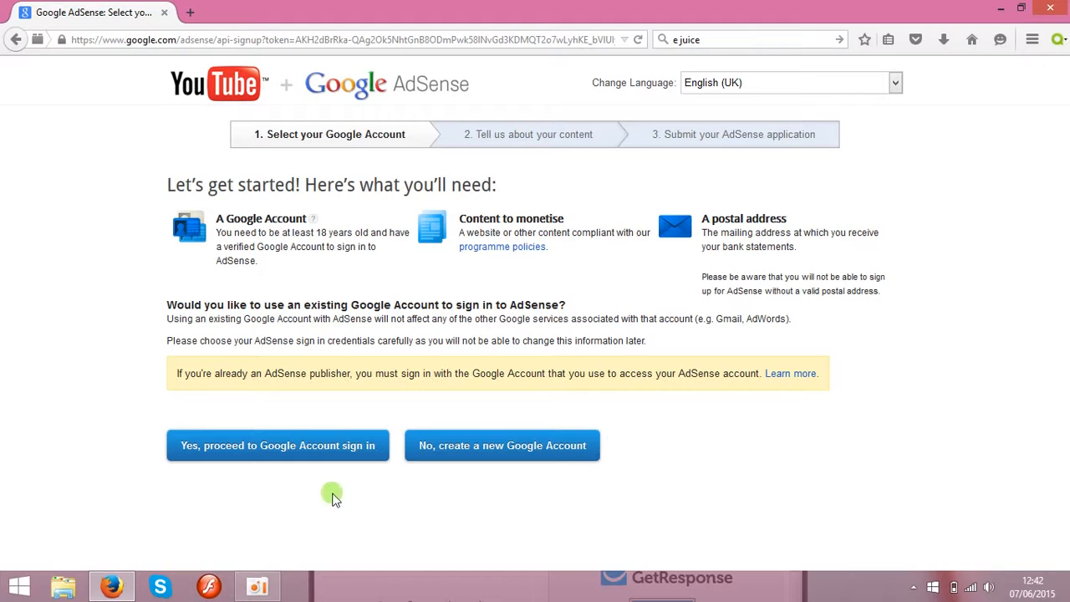
{"action": "mouse_move", "coordinate": [311, 460]}
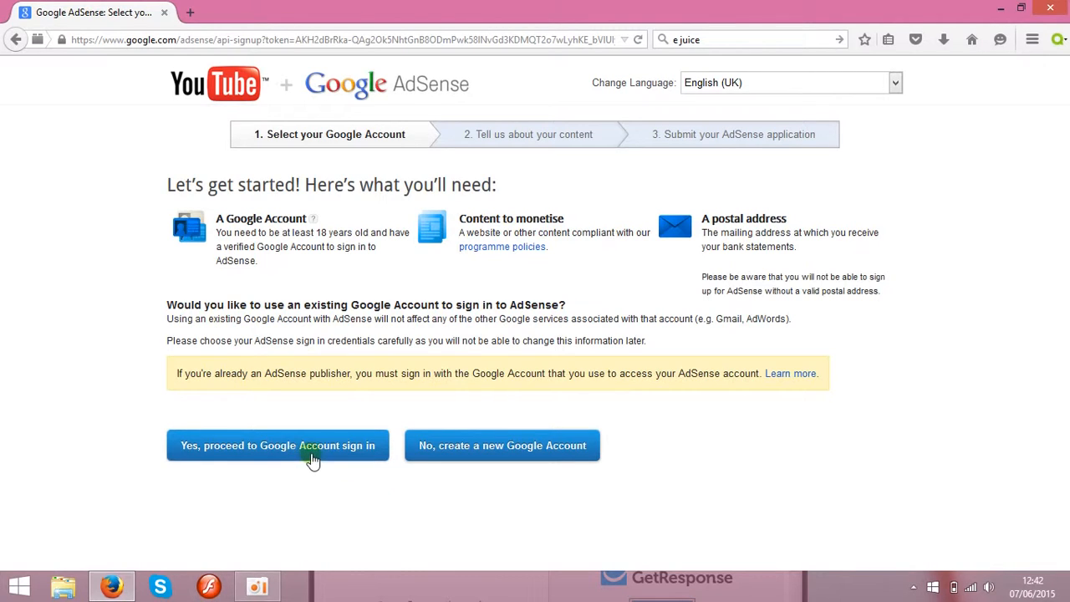
{"action": "mouse_move", "coordinate": [353, 491]}
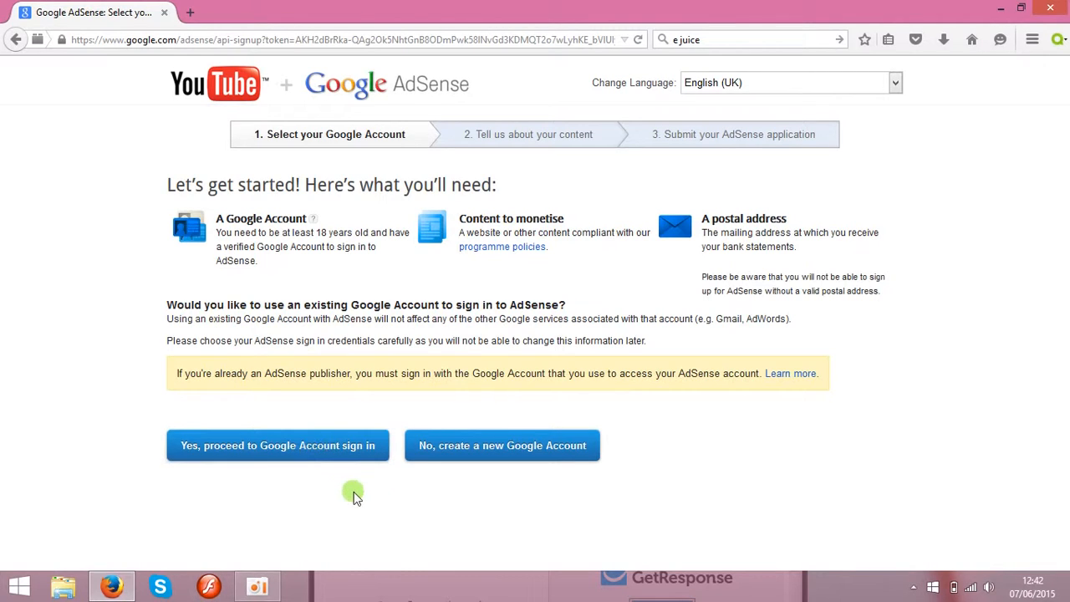